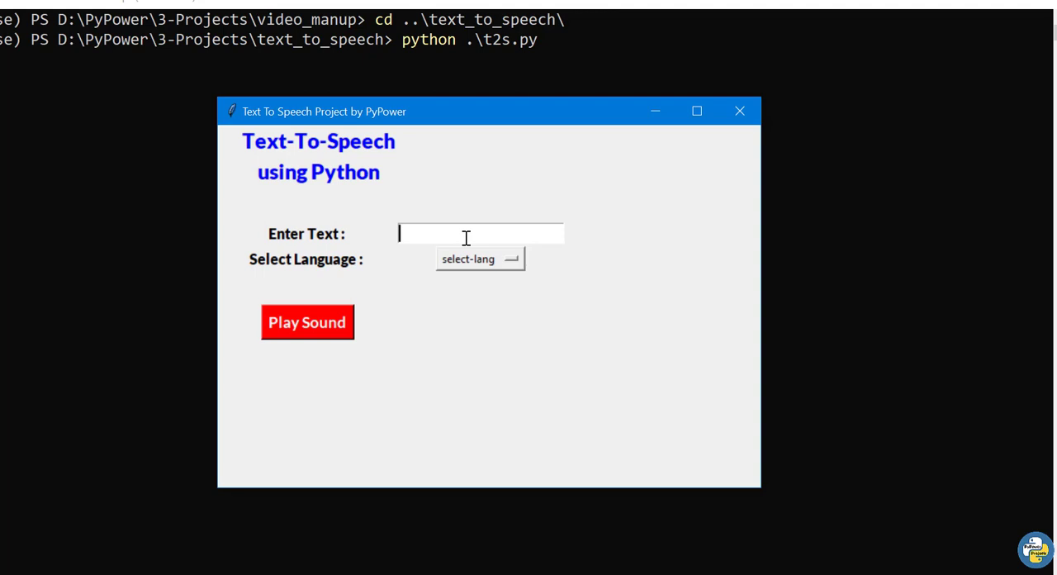
Enter 'Hello Rahul, How are you?' in the Enter Text box
{"action": "type", "text": "Hello"}
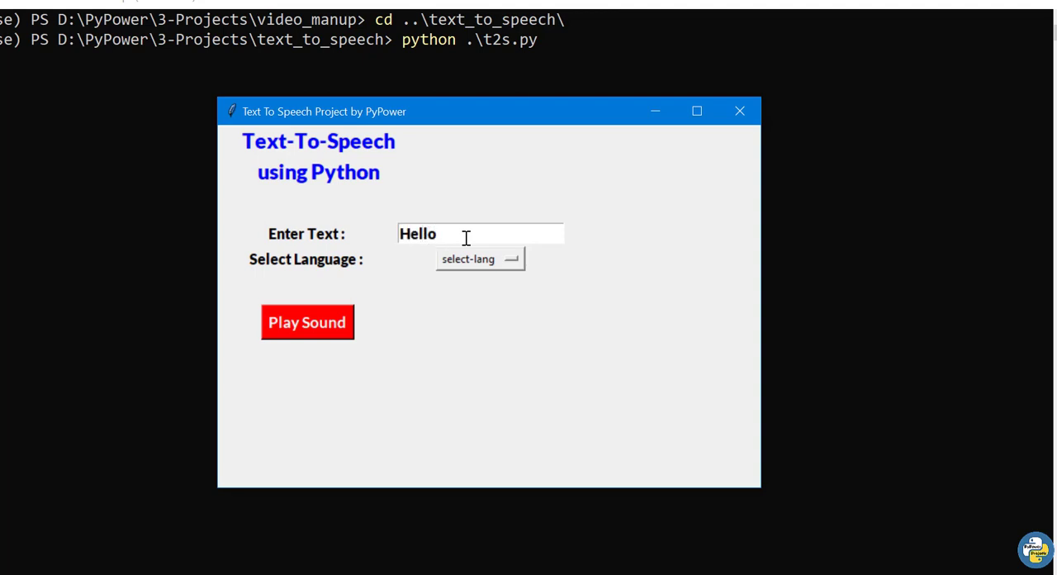
{"action": "type", "text": "Rahu"}
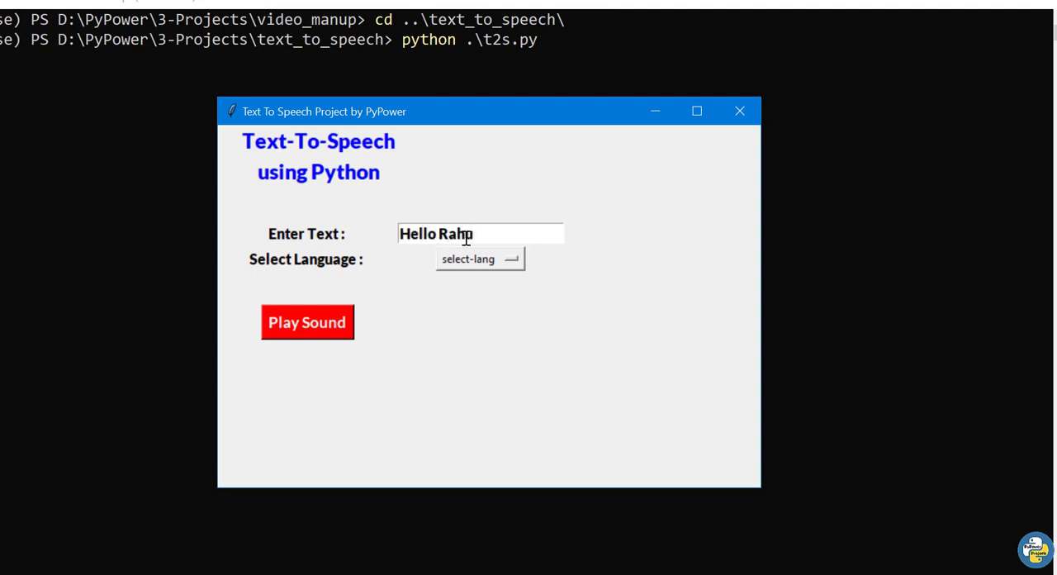
{"action": "type", "text": "l,"}
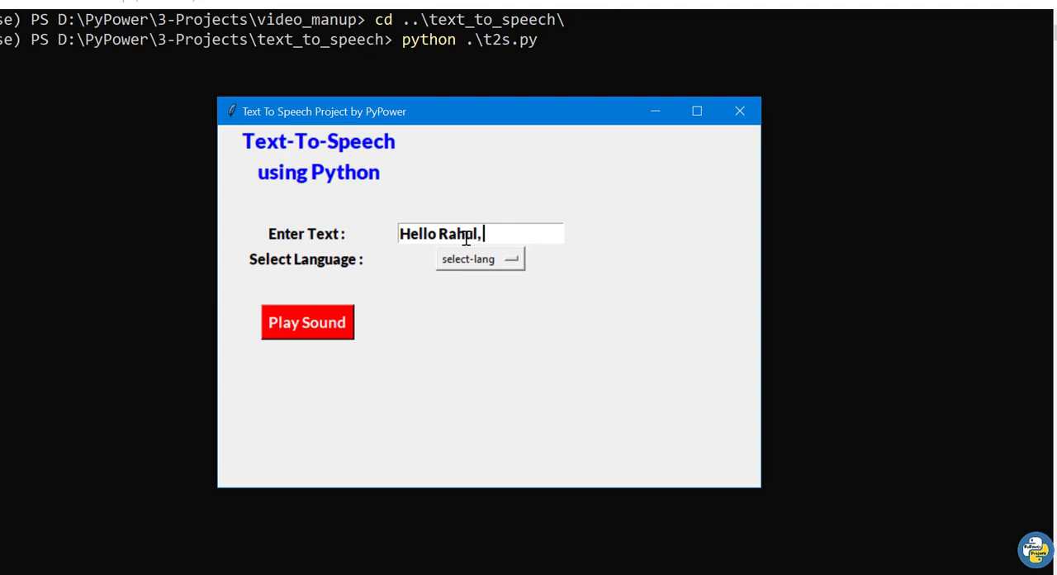
{"action": "type", "text": "How are"}
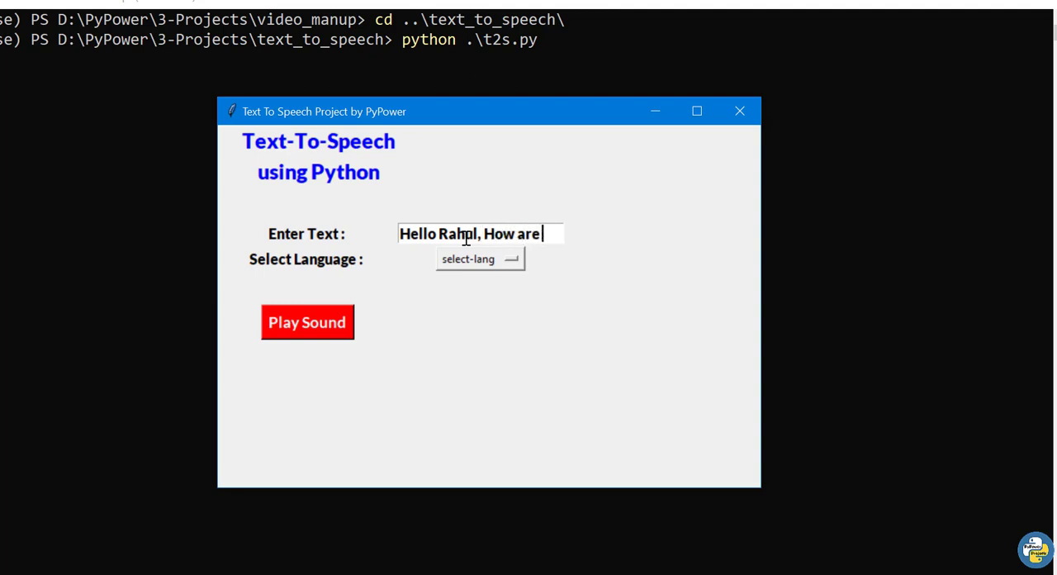
{"action": "type", "text": "you?"}
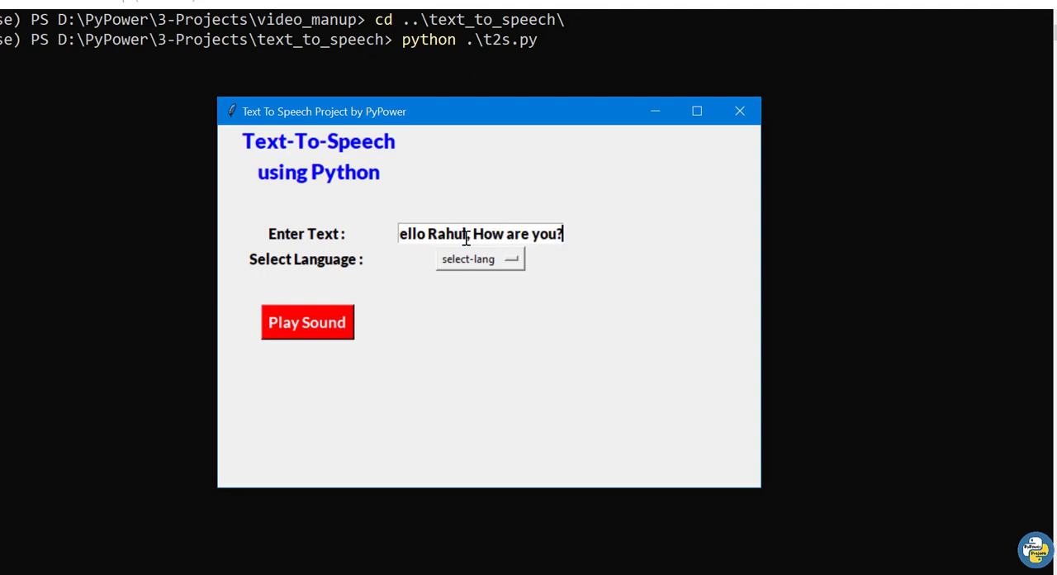
Select 'en' as the speech language and play the greeting aloud
{"action": "left_click", "coordinate": [511, 258]}
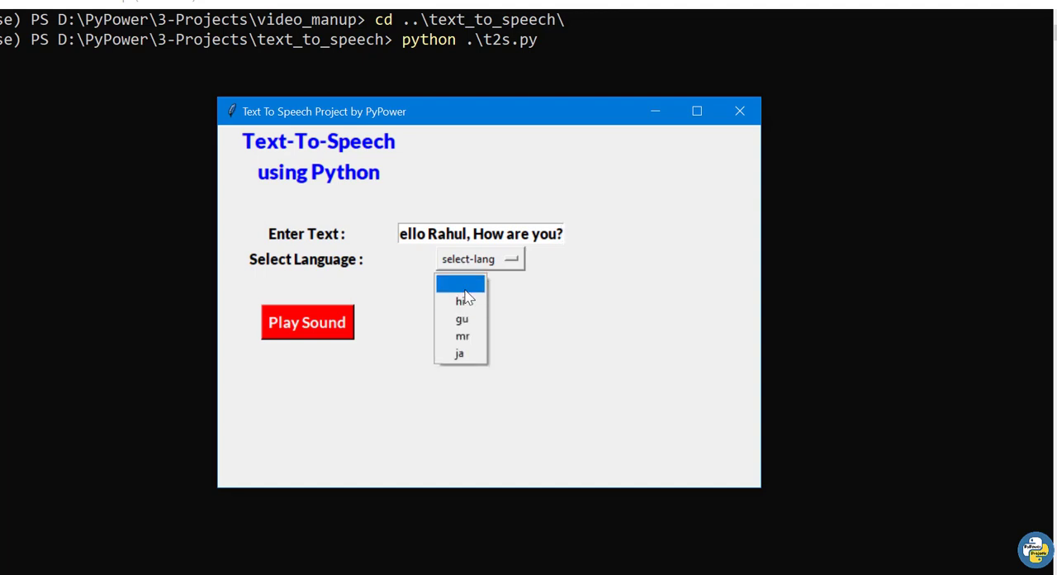
{"action": "left_click", "coordinate": [460, 283]}
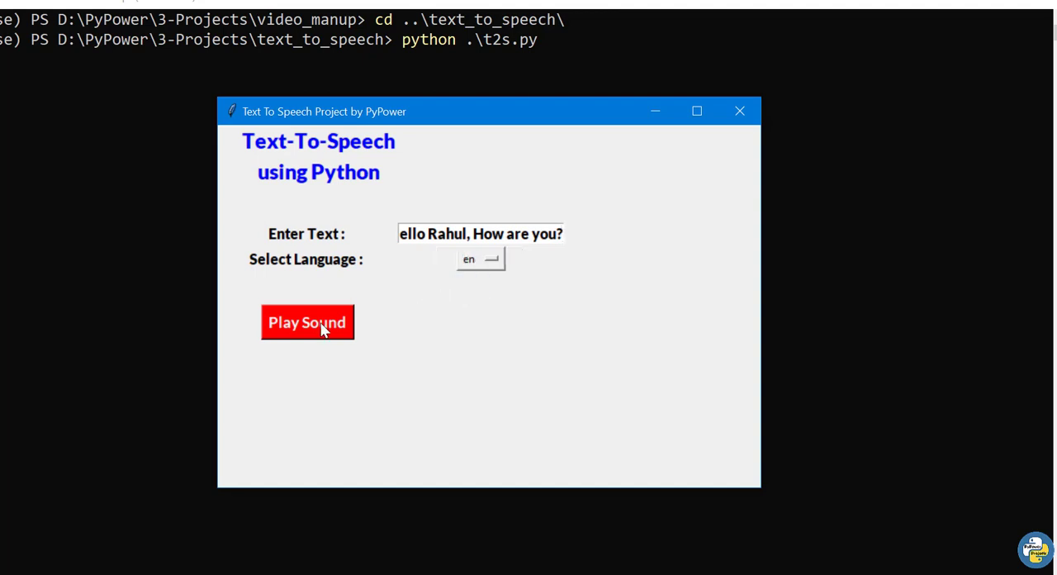
{"action": "left_click", "coordinate": [307, 322]}
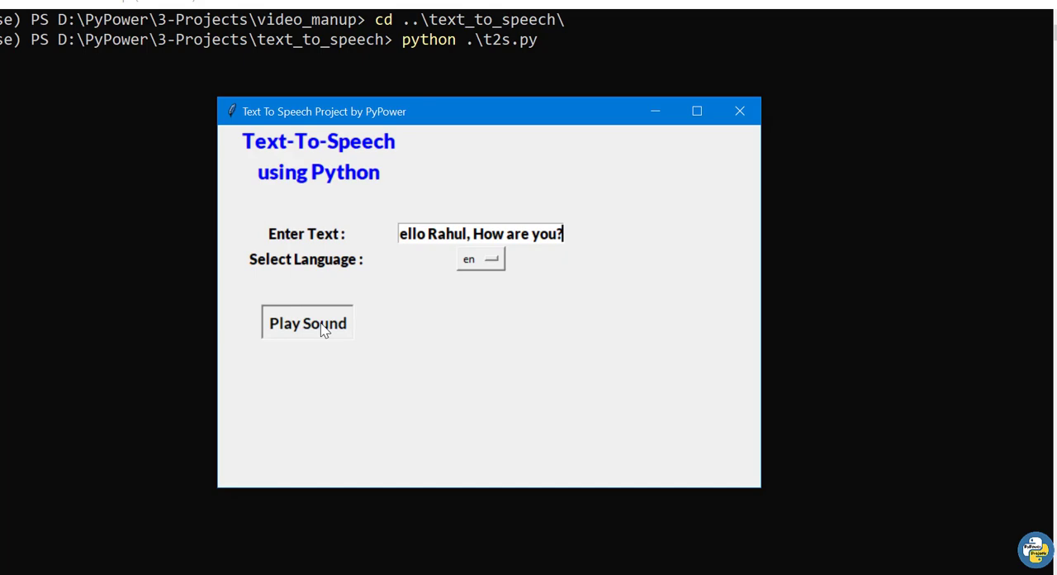
{"action": "mouse_move", "coordinate": [376, 307]}
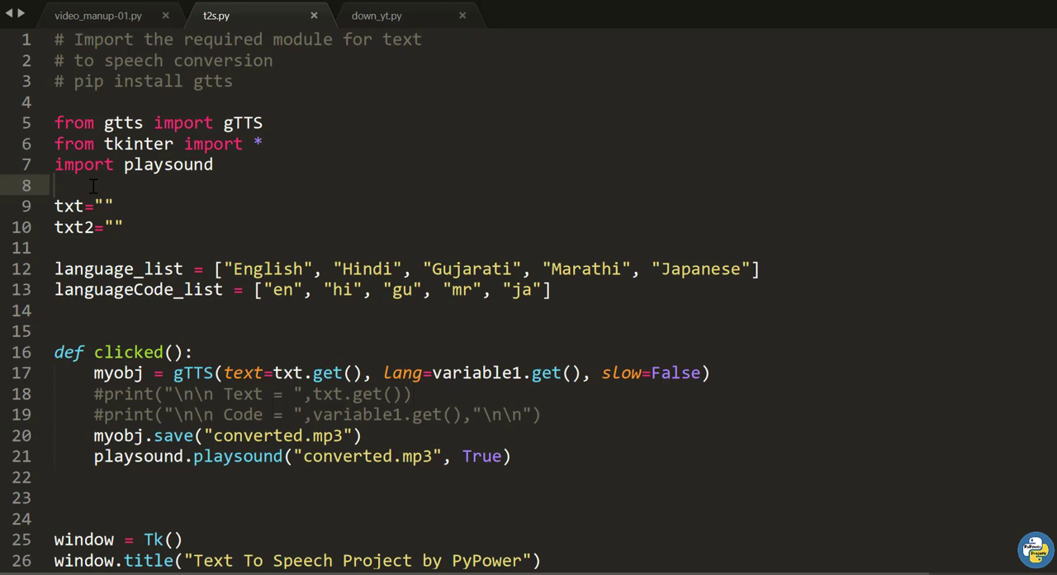
{"action": "left_click", "coordinate": [56, 185]}
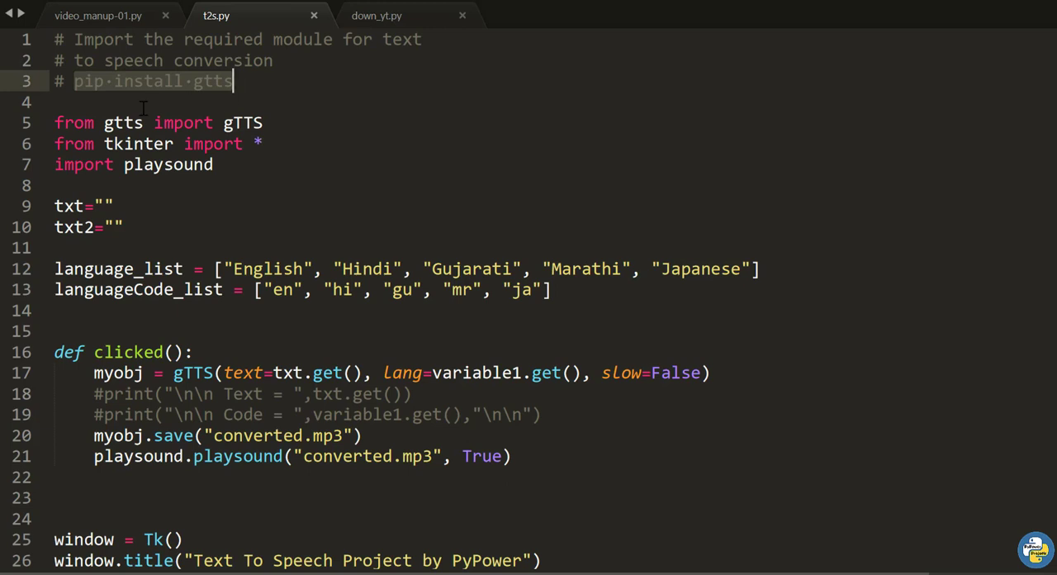
{"action": "left_click", "coordinate": [70, 102]}
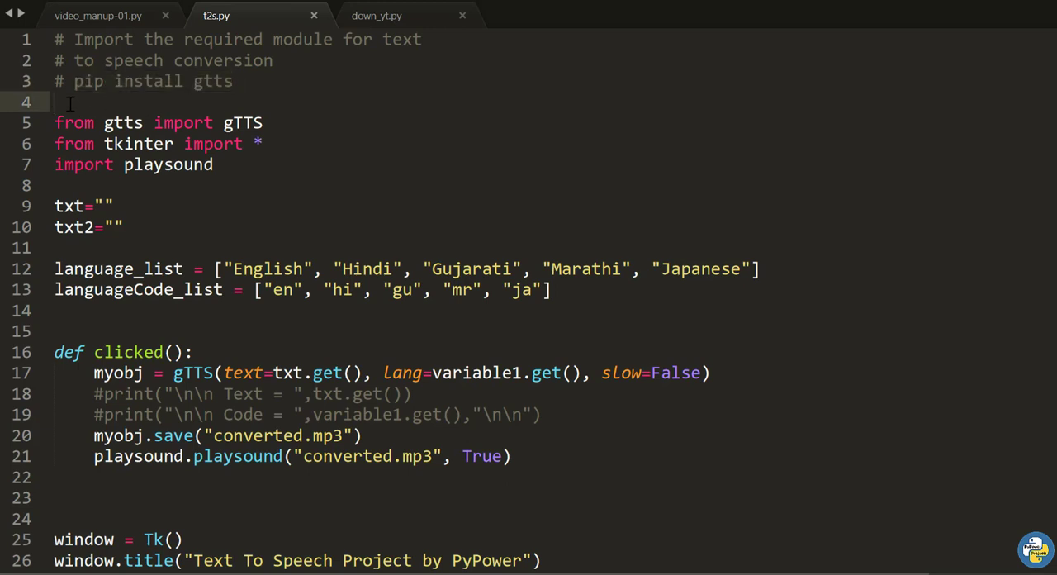
{"action": "left_click", "coordinate": [166, 122]}
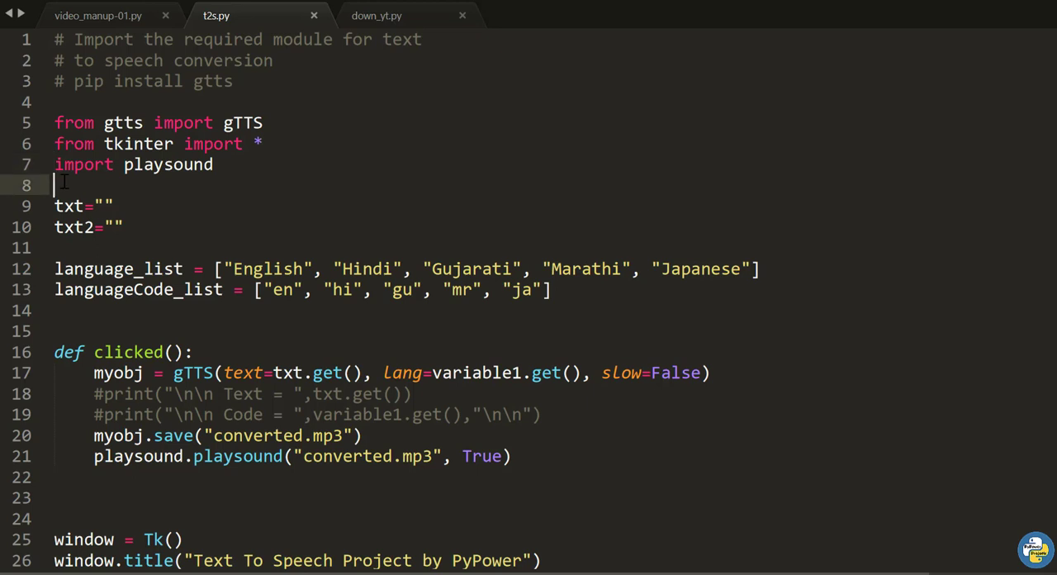
{"action": "scroll", "scroll_direction": "down", "scroll_amount": 3}
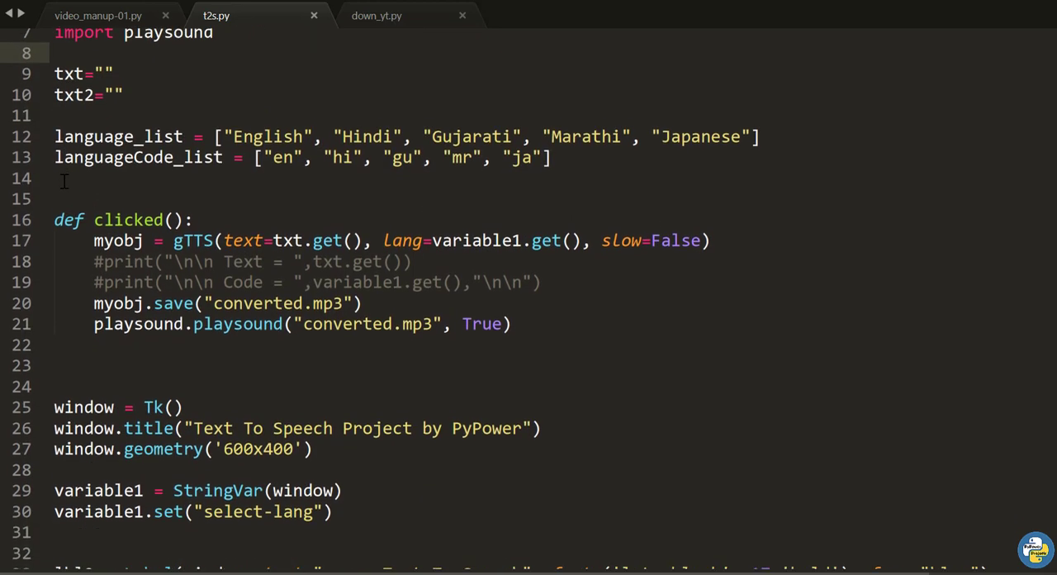
{"action": "scroll", "scroll_direction": "down", "scroll_amount": 3}
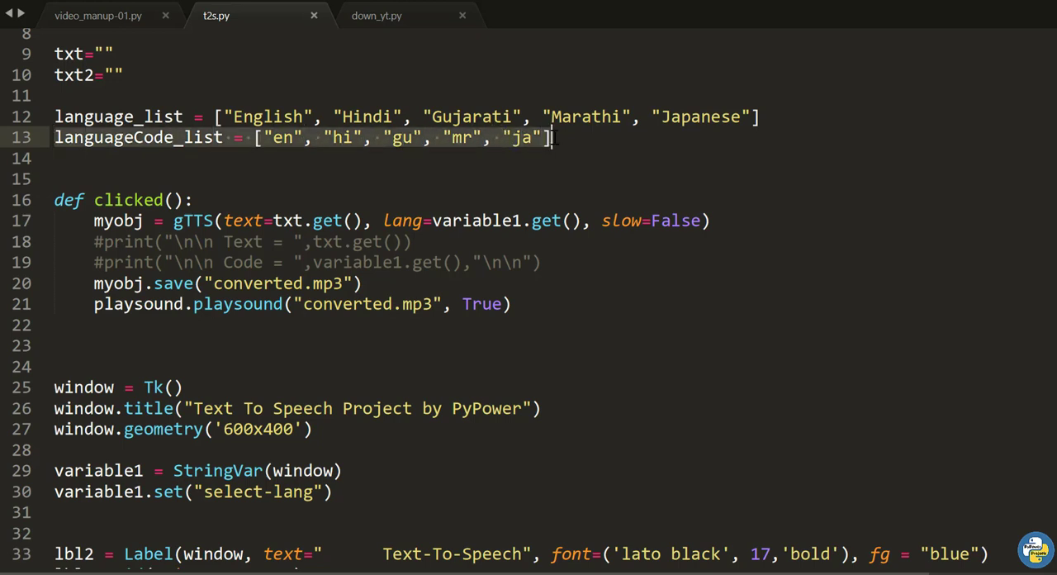
{"action": "mouse_move", "coordinate": [354, 152]}
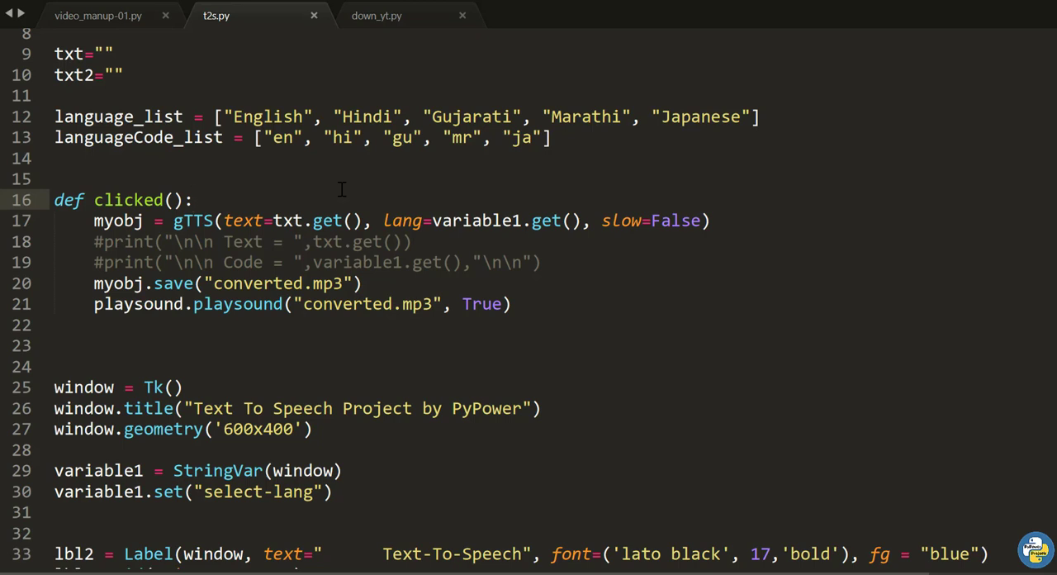
{"action": "left_click", "coordinate": [191, 199]}
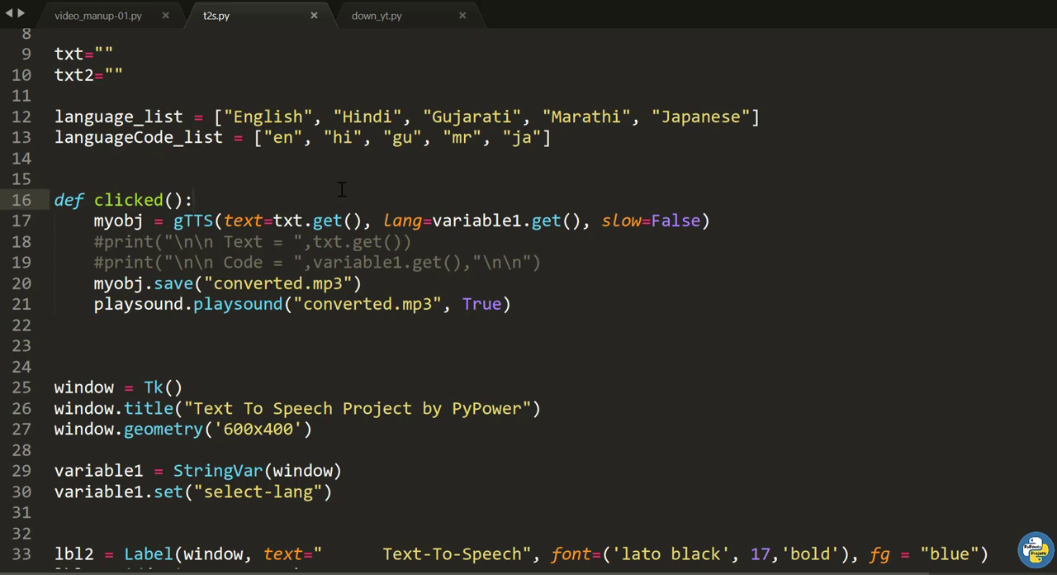
{"action": "mouse_move", "coordinate": [529, 304]}
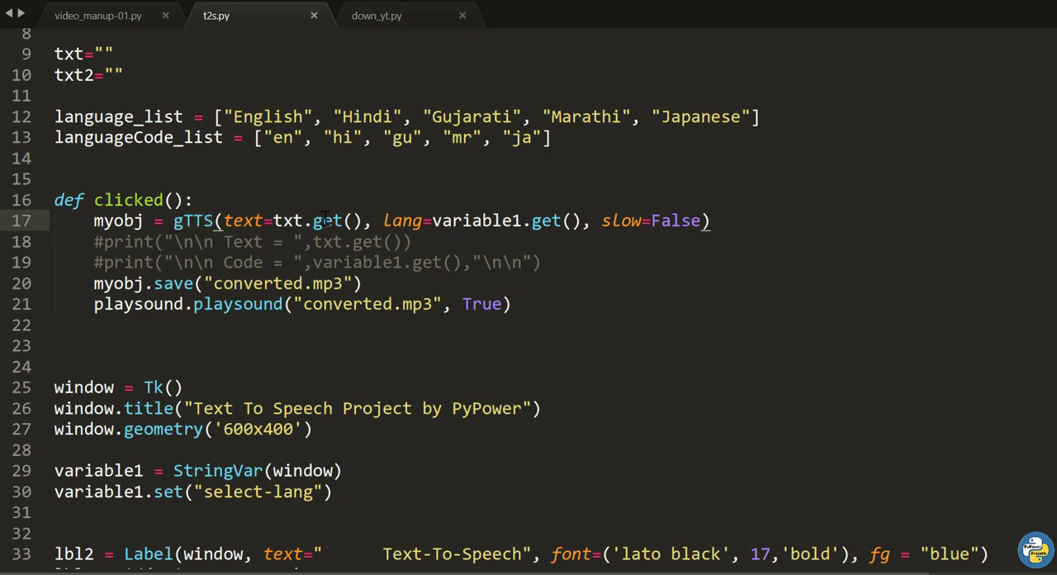
{"action": "left_click", "coordinate": [362, 220]}
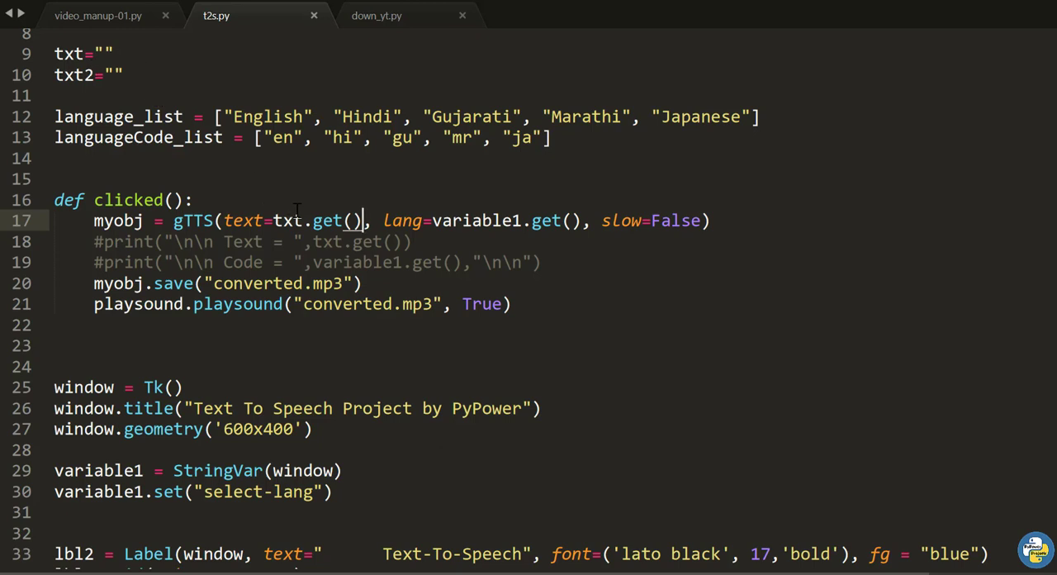
{"action": "mouse_move", "coordinate": [300, 210]}
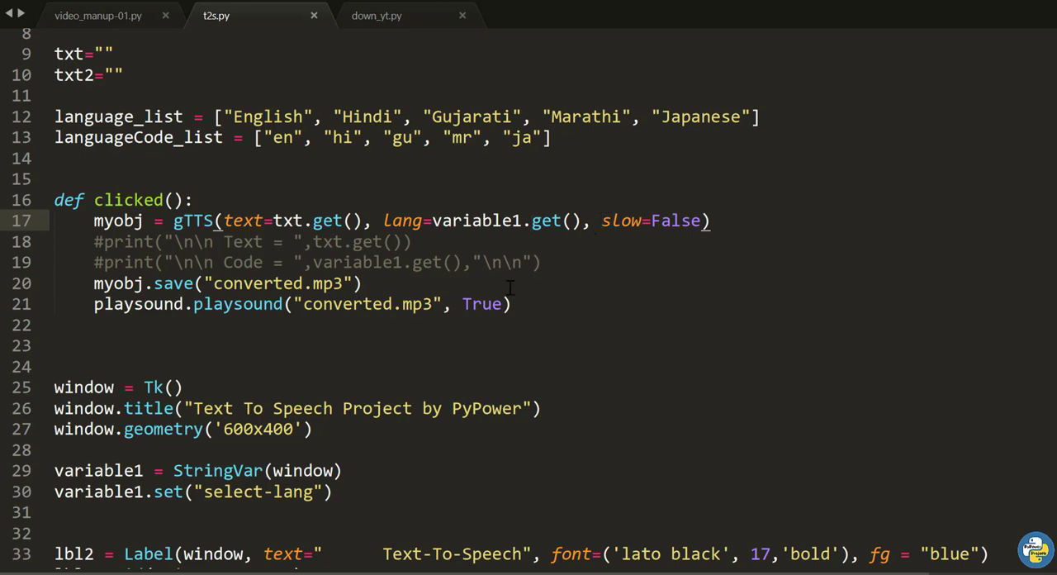
{"action": "left_click", "coordinate": [120, 284]}
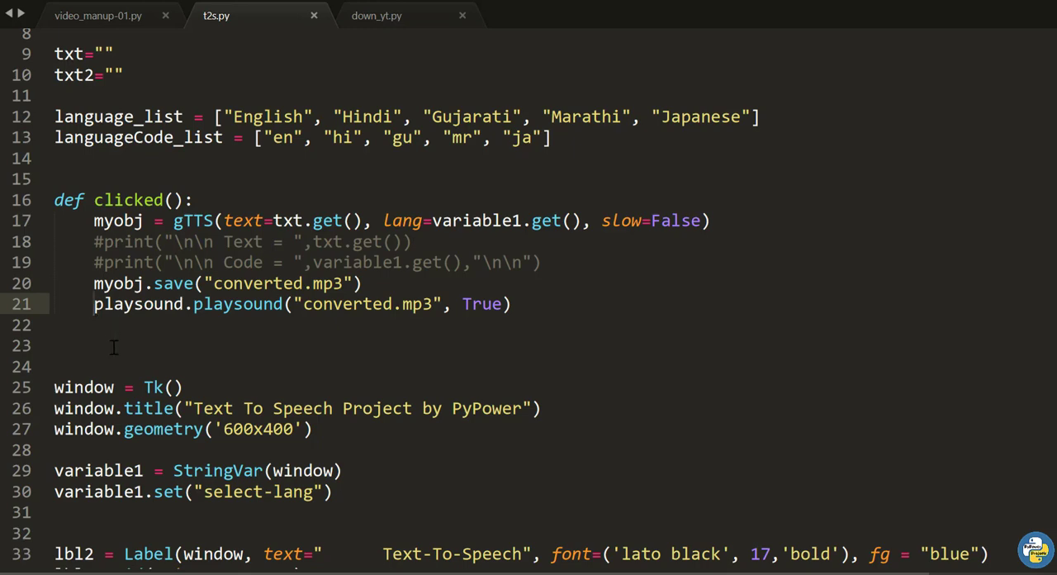
{"action": "scroll", "scroll_direction": "down", "scroll_amount": 3}
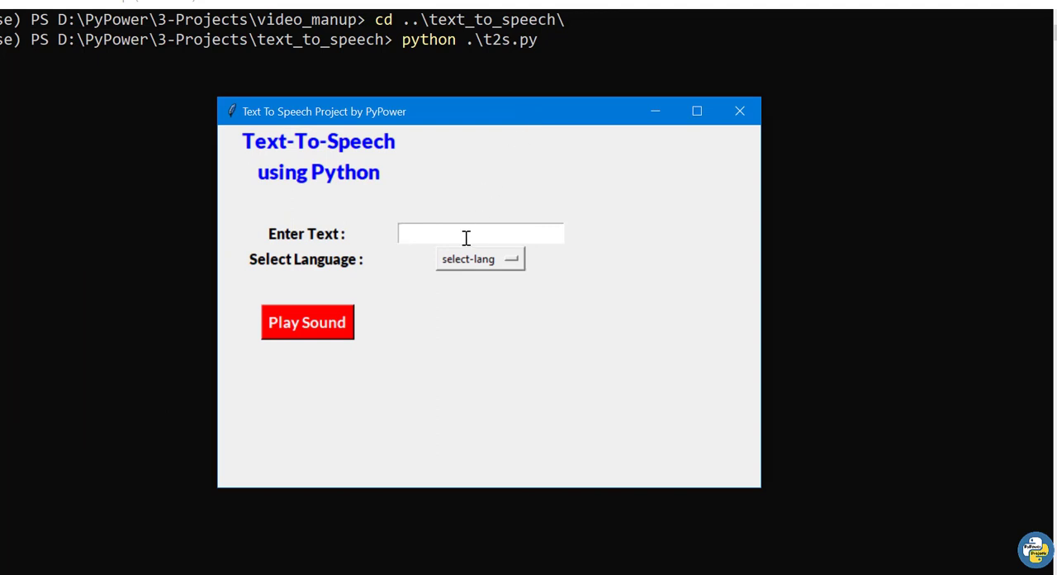
Speak 'Hello Rahul' in English, then return to the t2s.py code
{"action": "type", "text": "Hel"}
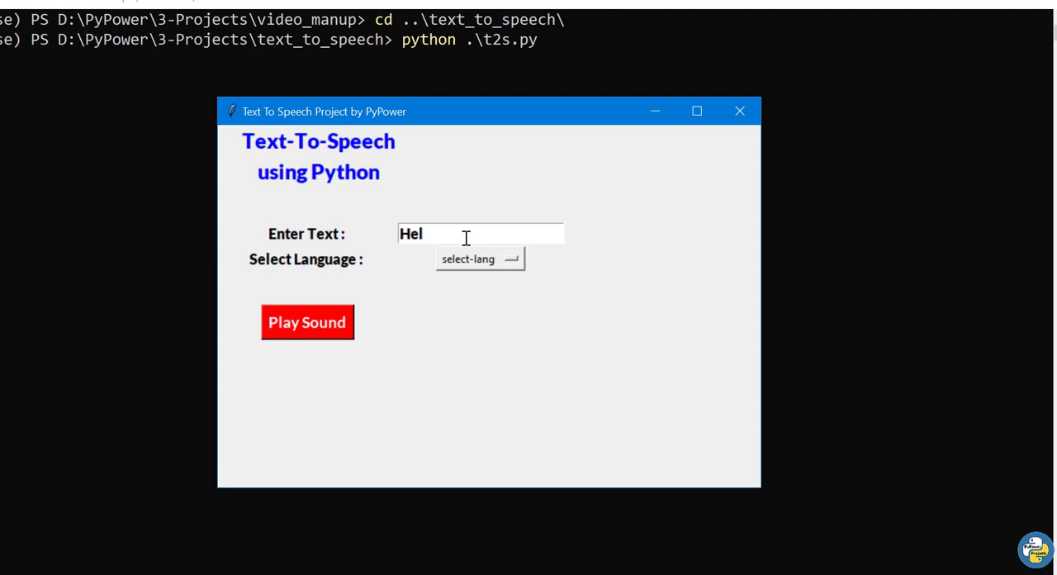
{"action": "type", "text": "lo Rahul, How are you"}
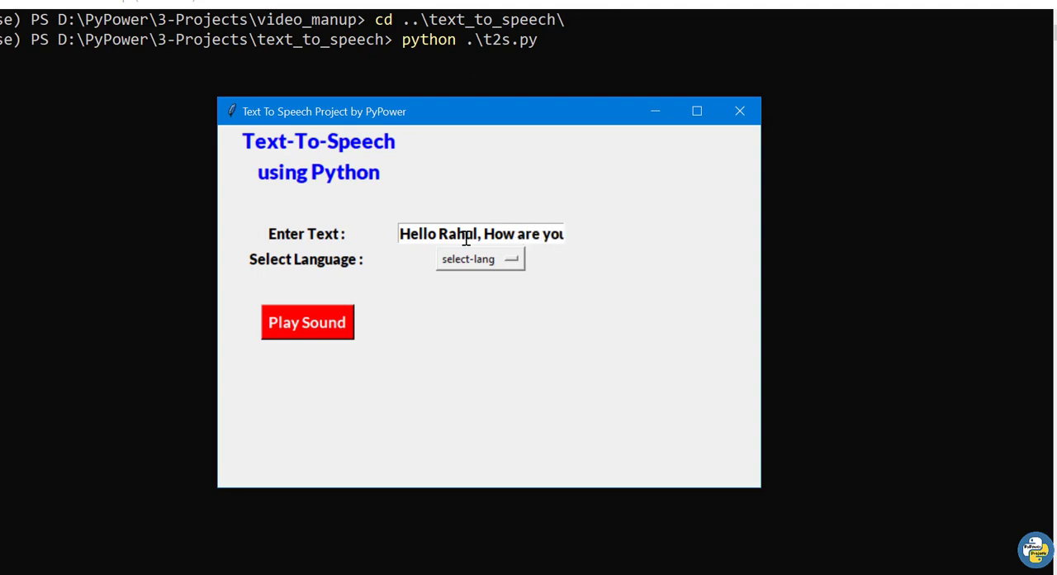
{"action": "left_click", "coordinate": [480, 258]}
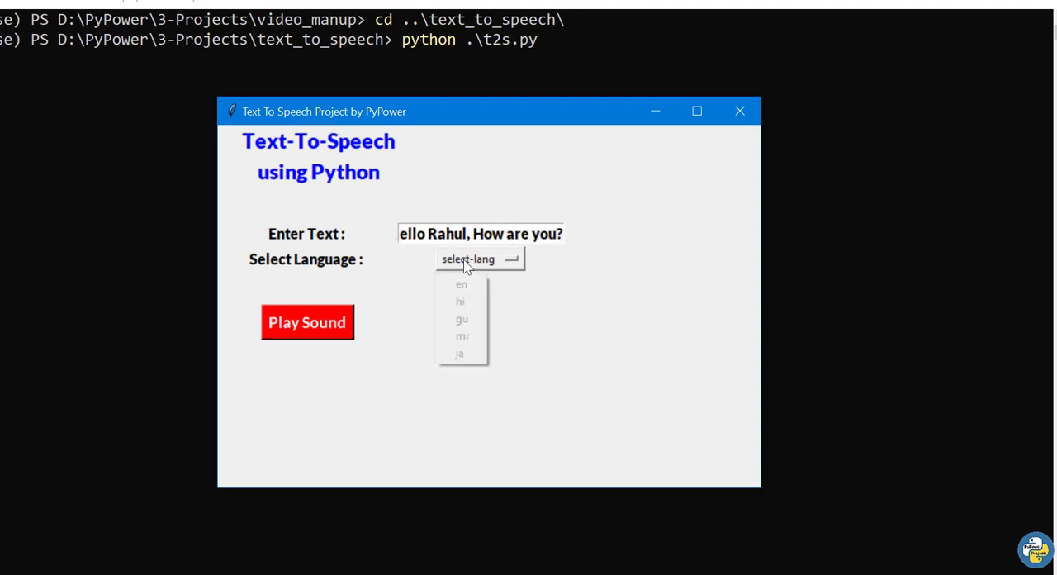
{"action": "left_click", "coordinate": [461, 284]}
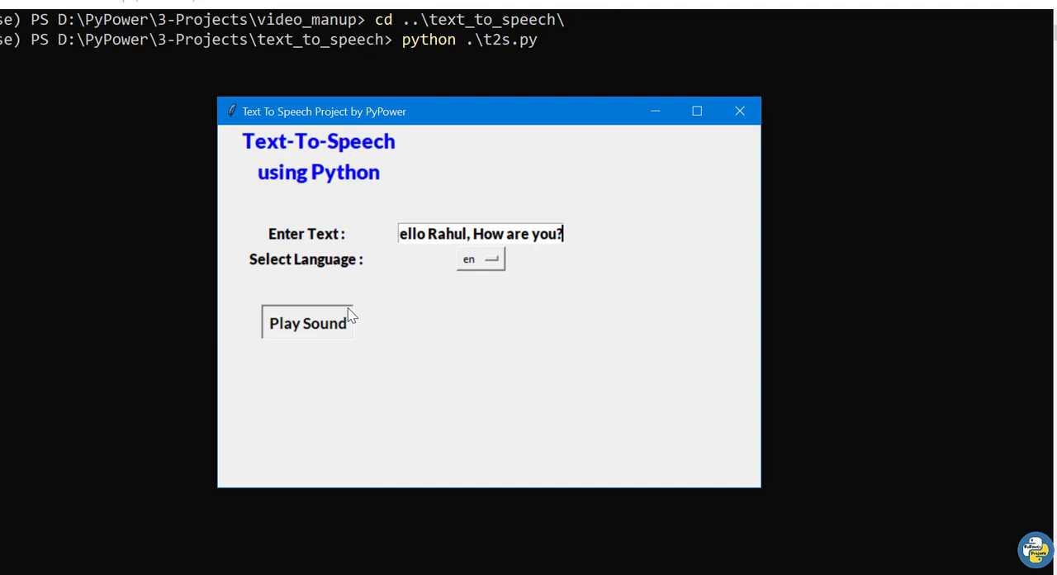
{"action": "mouse_move", "coordinate": [374, 309]}
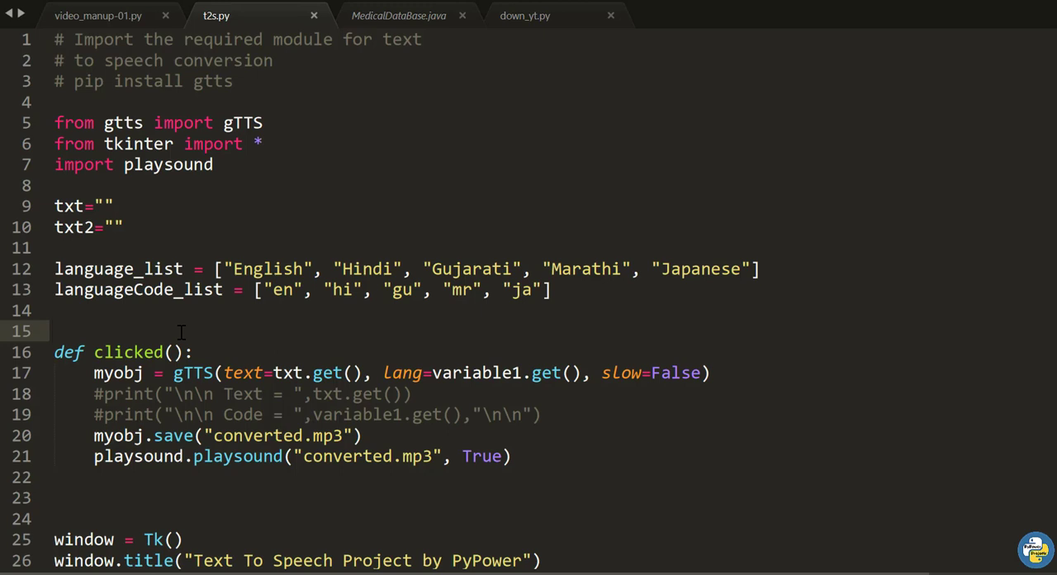
{"action": "left_click", "coordinate": [55, 330]}
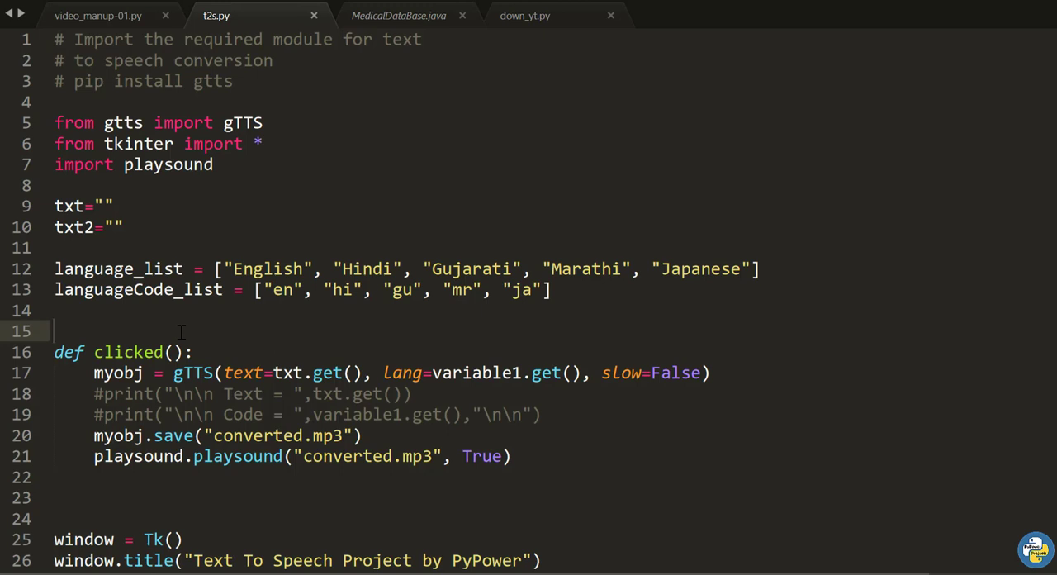